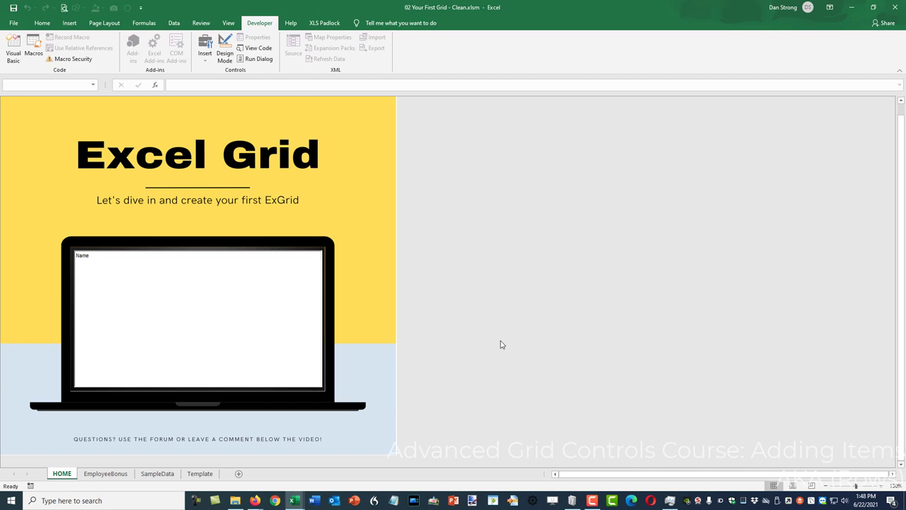
Bring up the VBA editor showing the existing addColumns macro for the grid workbook.
{"action": "key", "text": "Alt+F11"}
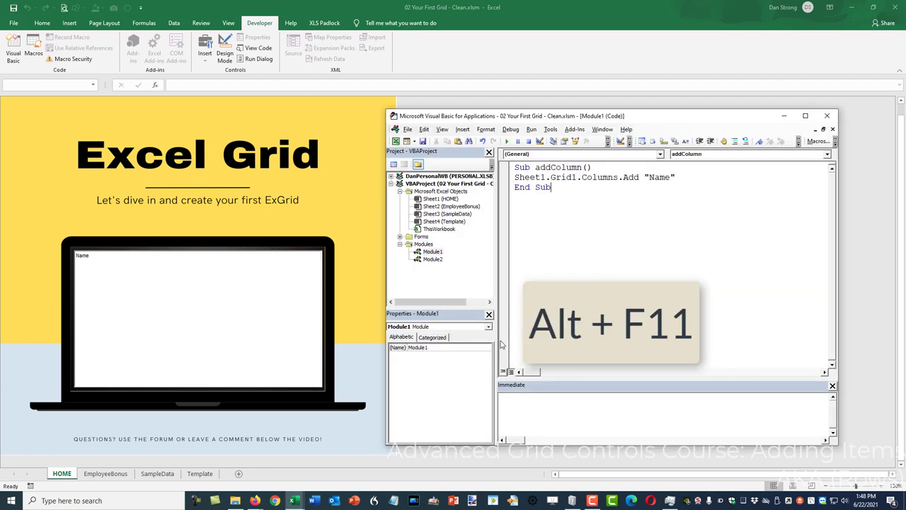
Declare Sub addRow() below addColumn and begin its body with Sheet1.Grid1 via IntelliSense.
{"action": "left_click", "coordinate": [804, 116]}
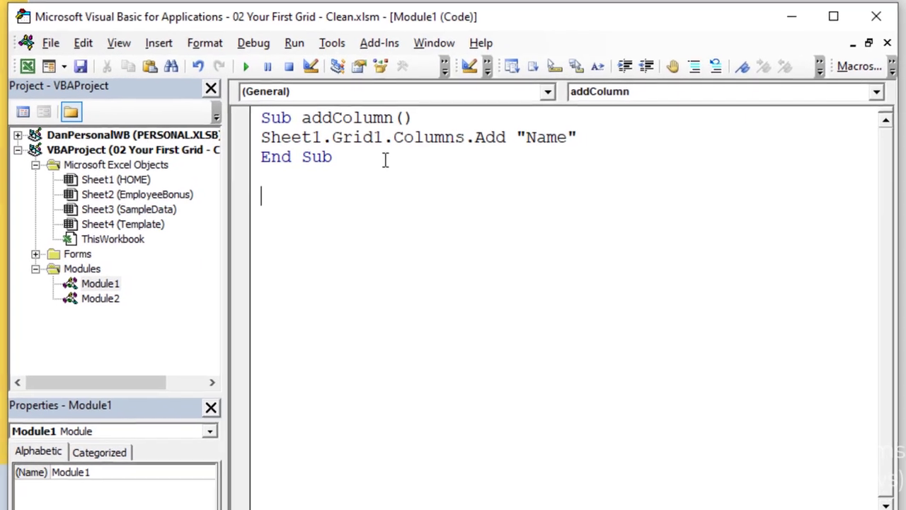
{"action": "type", "text": "sub"}
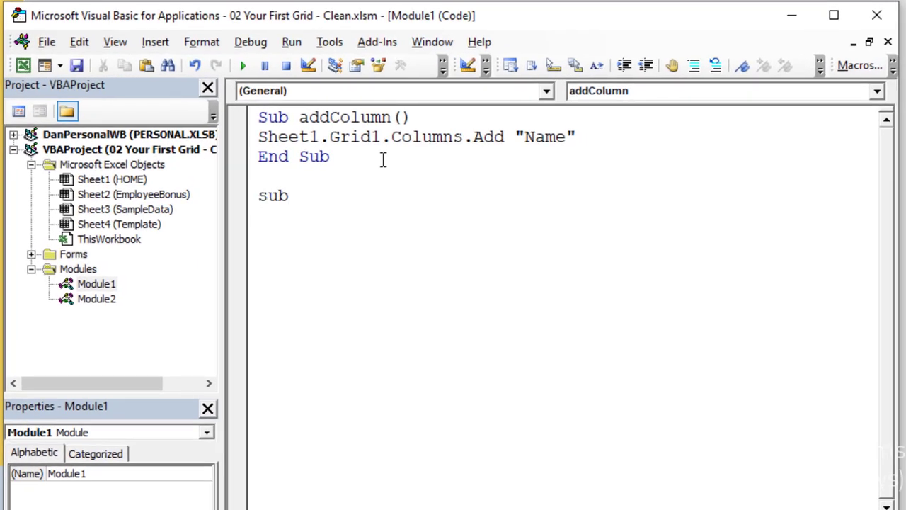
{"action": "type", "text": "\" \""}
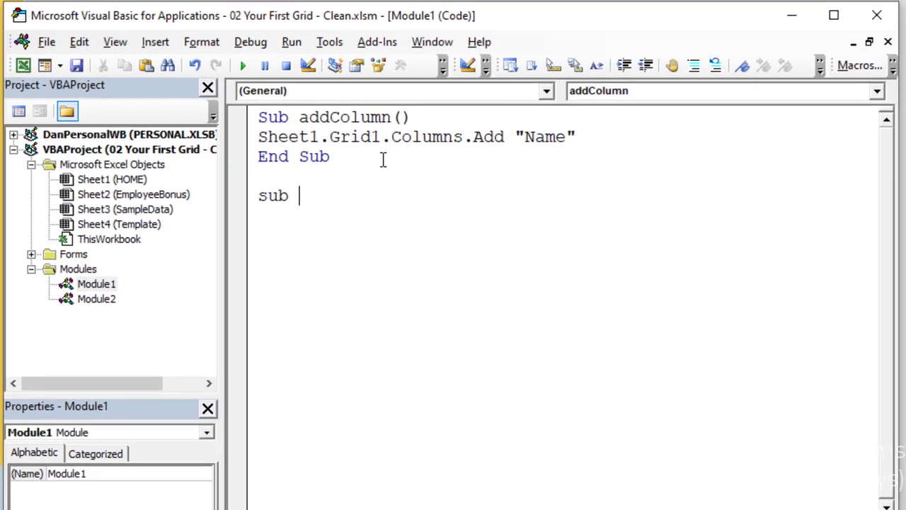
{"action": "type", "text": "addRow("}
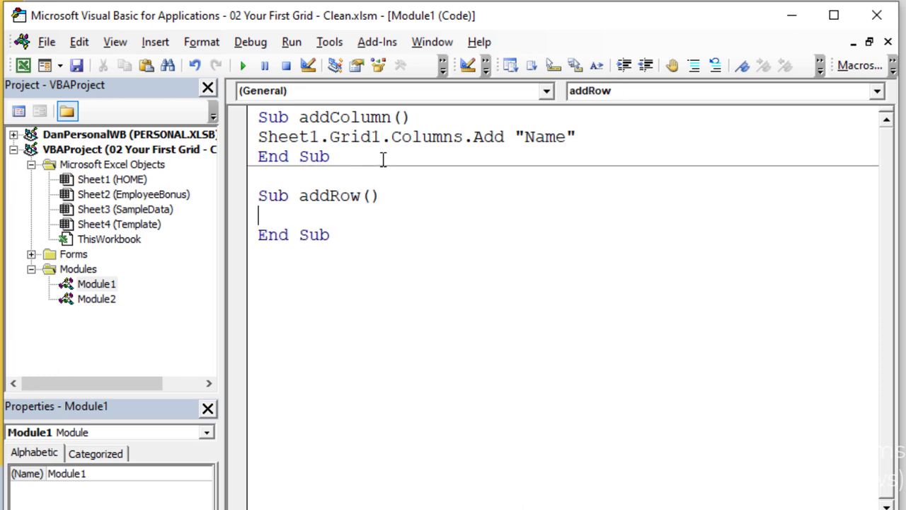
{"action": "type", "text": "sheet1."}
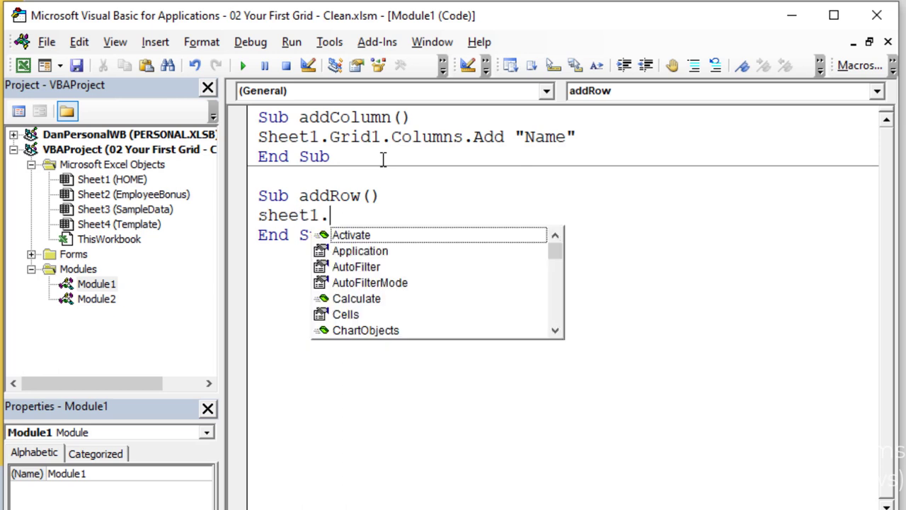
{"action": "type", "text": "gri"}
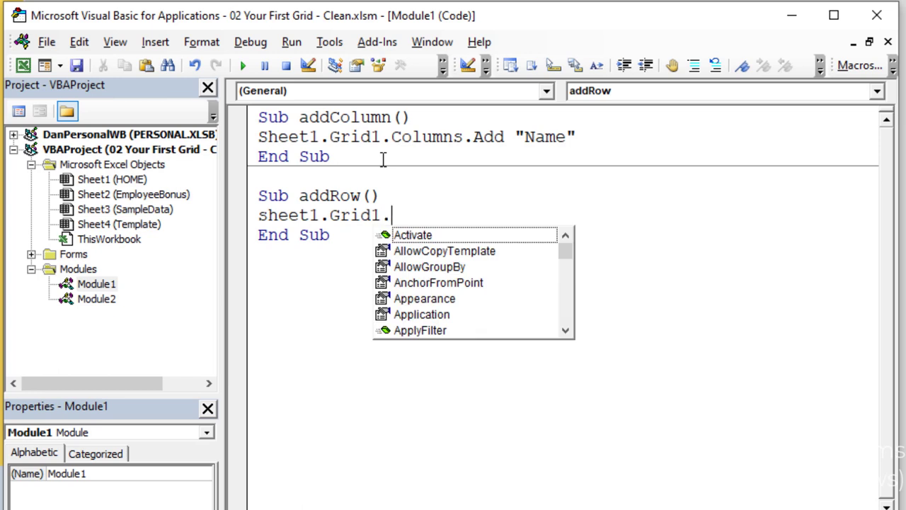
Extend the statement to Sheet1.Grid1.Items.AddItem using the IntelliSense suggestions.
{"action": "type", "text": "item"}
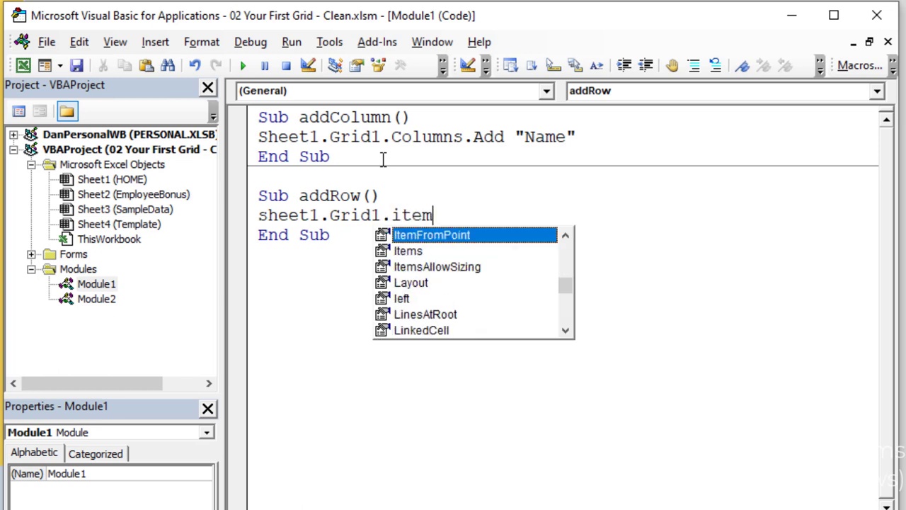
{"action": "type", "text": "s"}
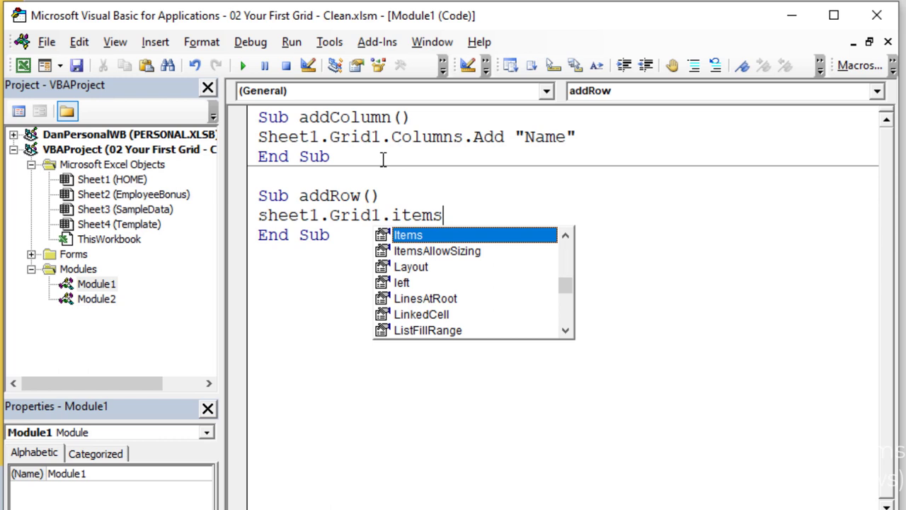
{"action": "type", "text": "."}
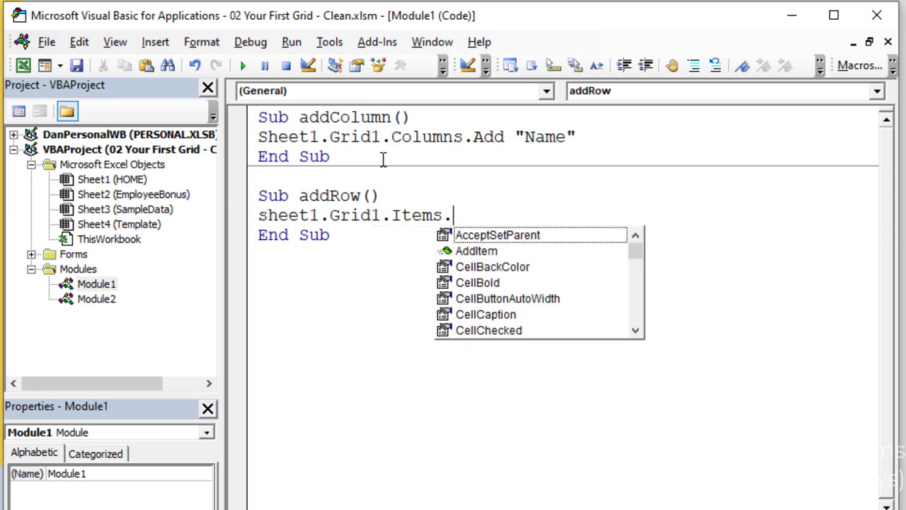
{"action": "type", "text": "add"}
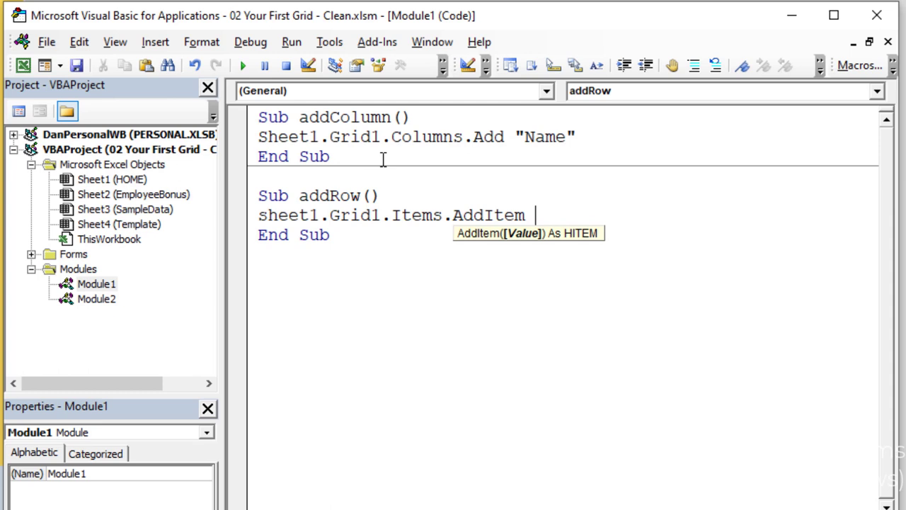
{"action": "mouse_move", "coordinate": [517, 243]}
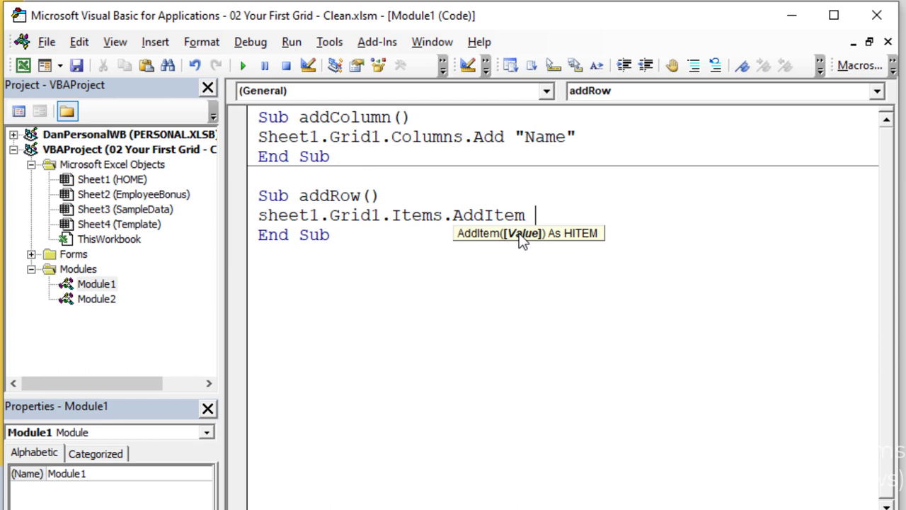
Pass the quoted string "Daniel" as the AddItem value, completing the addRow line.
{"action": "type", "text": "\""}
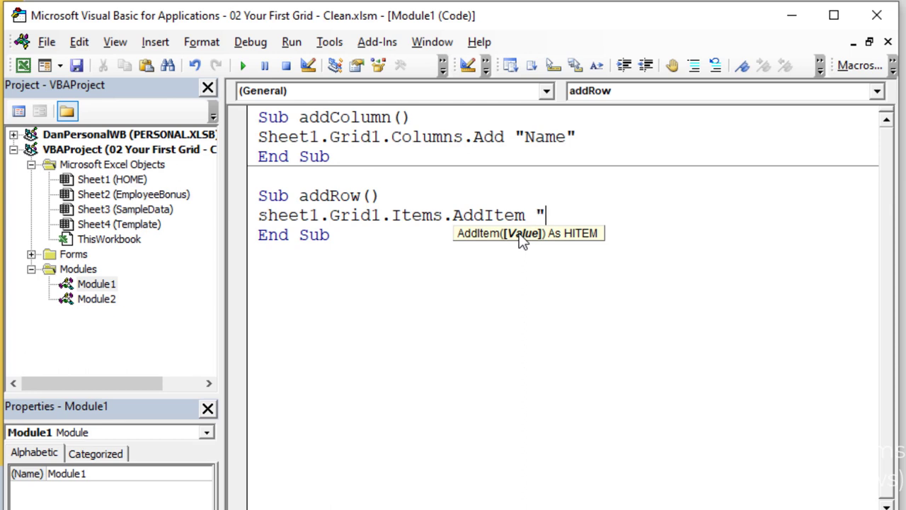
{"action": "type", "text": "Daniel"}
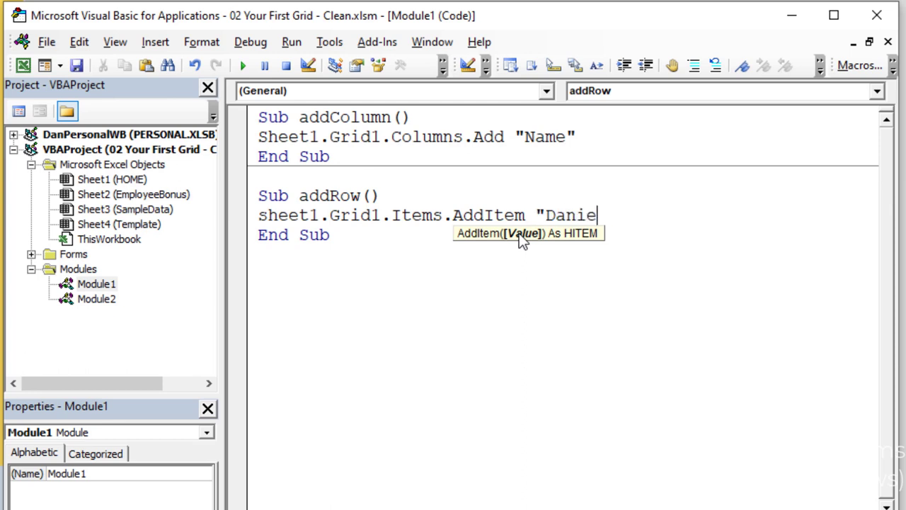
{"action": "type", "text": "l\""}
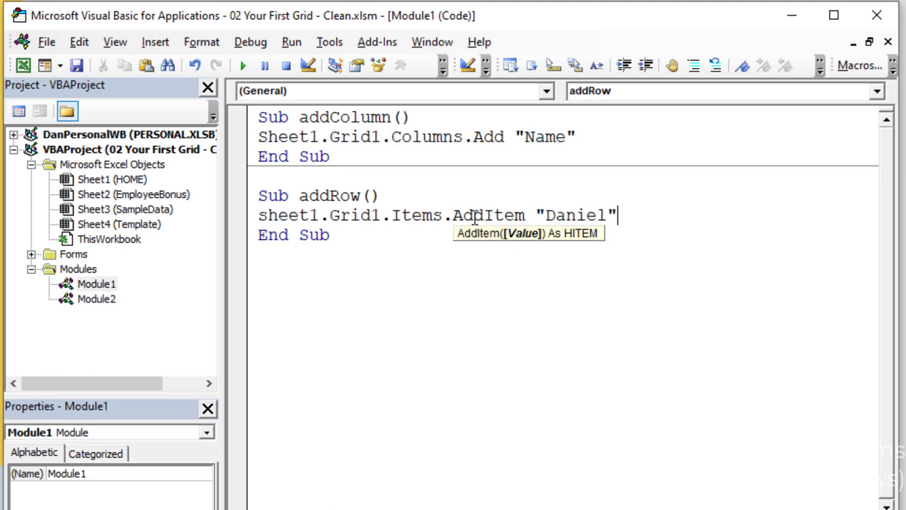
{"action": "mouse_move", "coordinate": [586, 233]}
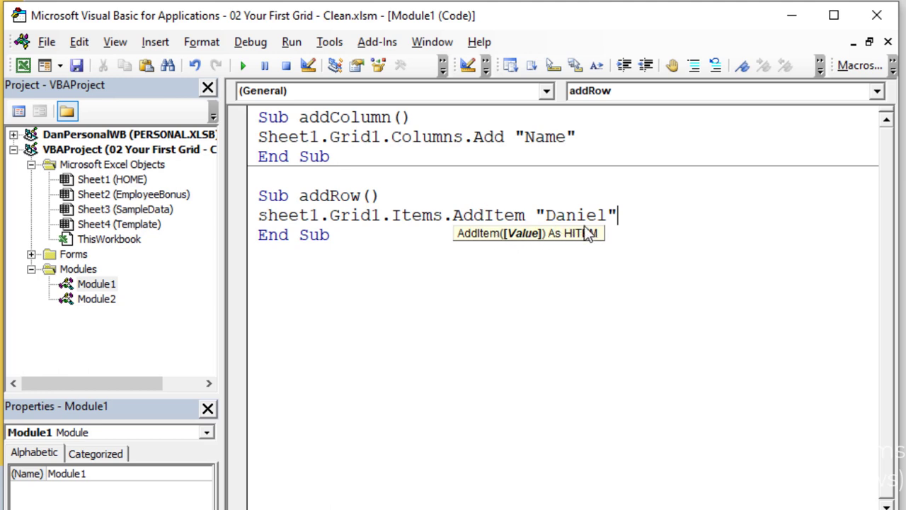
{"action": "mouse_move", "coordinate": [580, 243]}
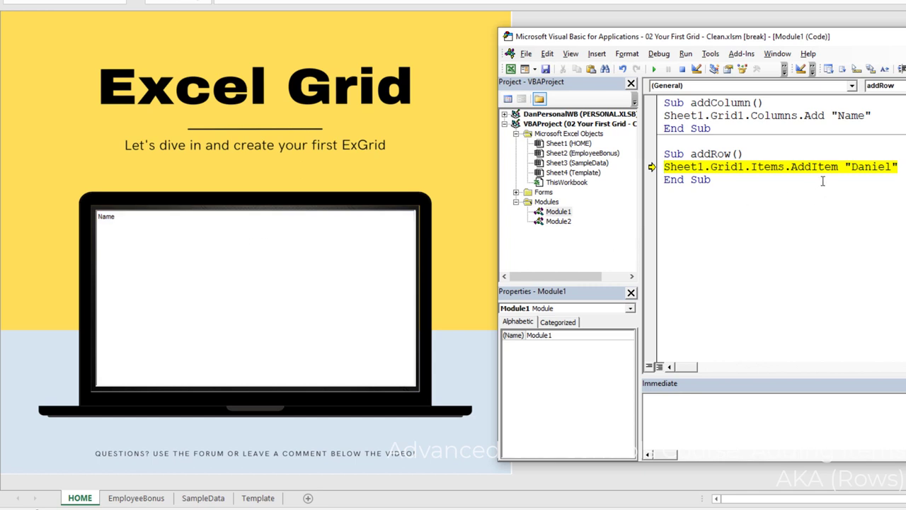
{"action": "mouse_move", "coordinate": [772, 190]}
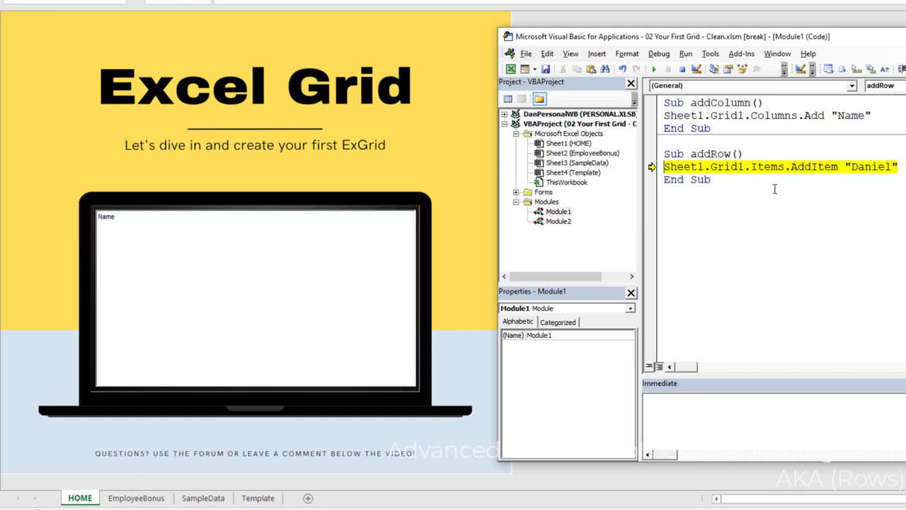
Step through addRow with F8 to End Sub, adding a "Daniel" row under Name.
{"action": "key", "text": "F8"}
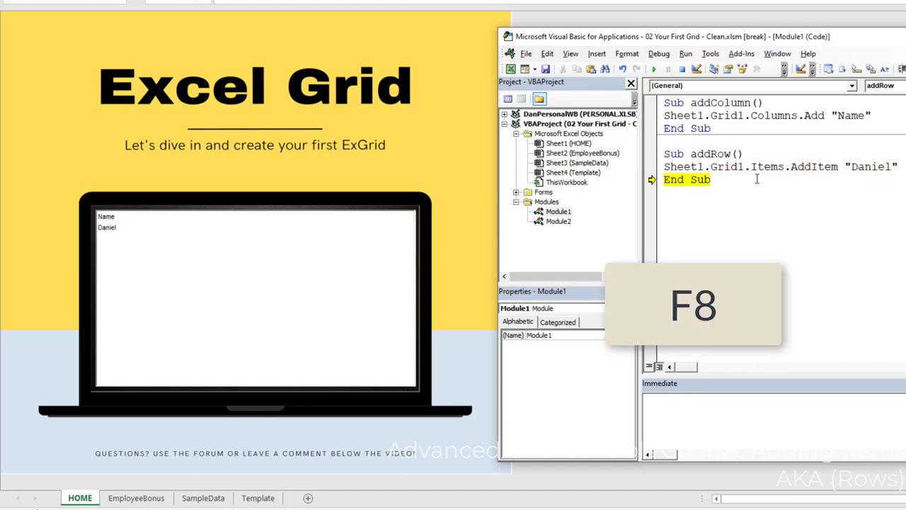
{"action": "key", "text": "F8"}
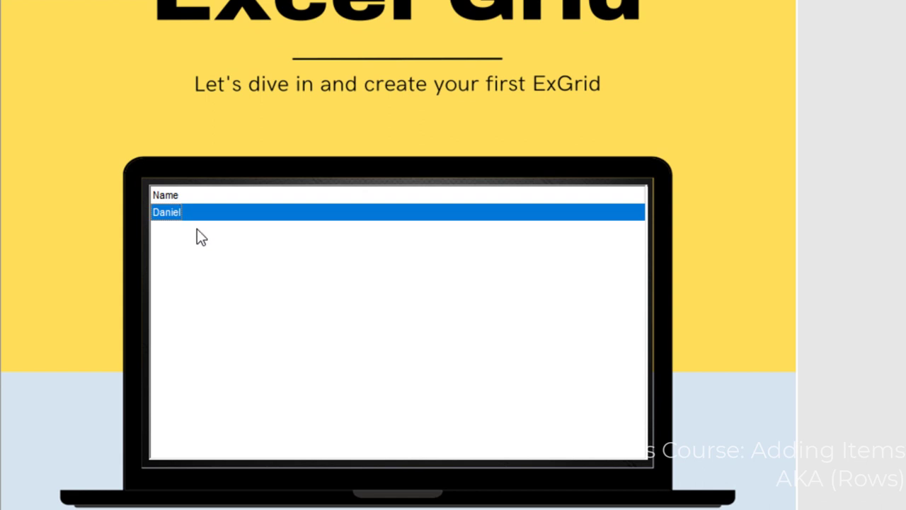
{"action": "mouse_move", "coordinate": [207, 229]}
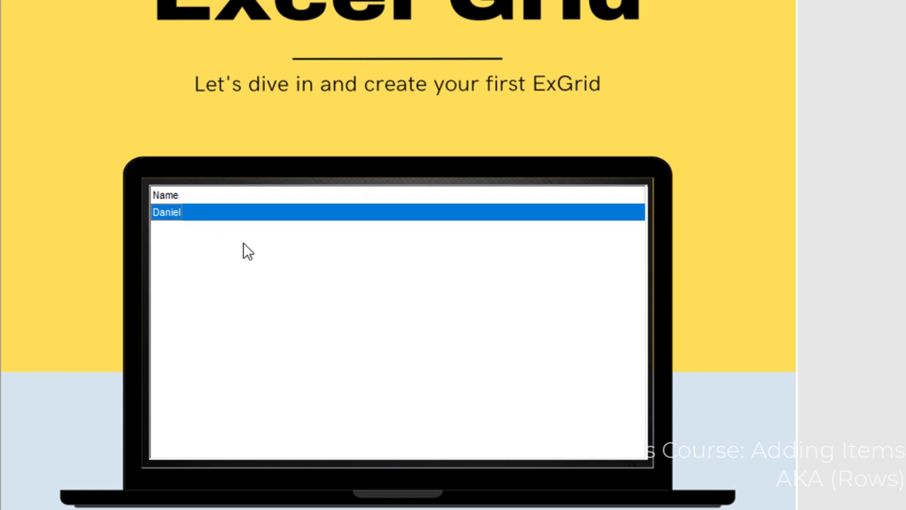
{"action": "mouse_move", "coordinate": [223, 269]}
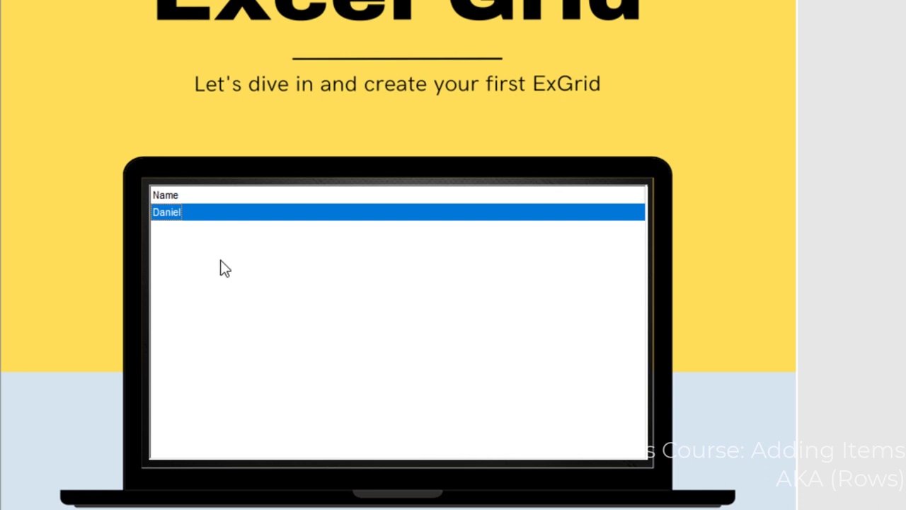
{"action": "mouse_move", "coordinate": [280, 198]}
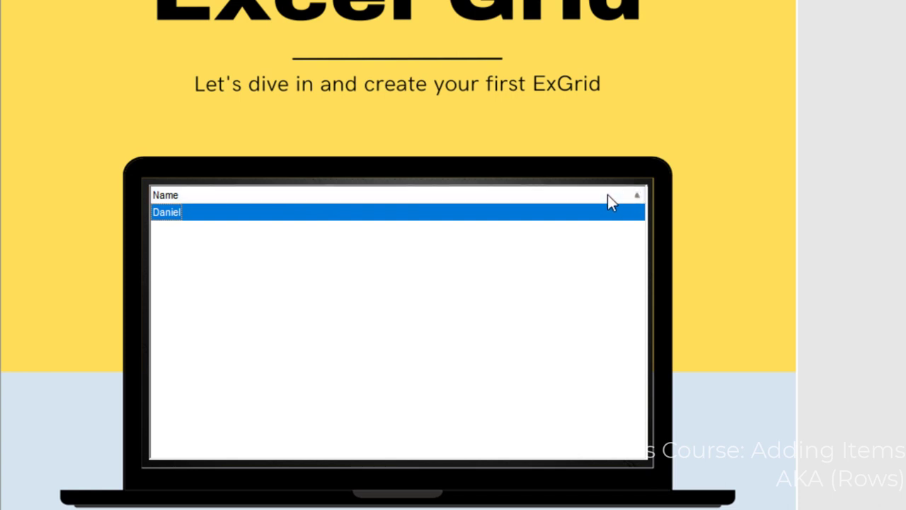
{"action": "mouse_move", "coordinate": [225, 211]}
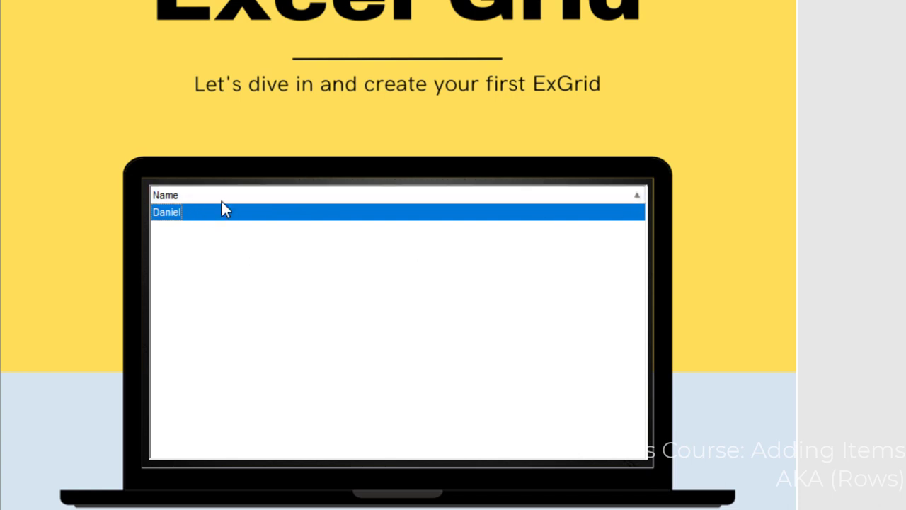